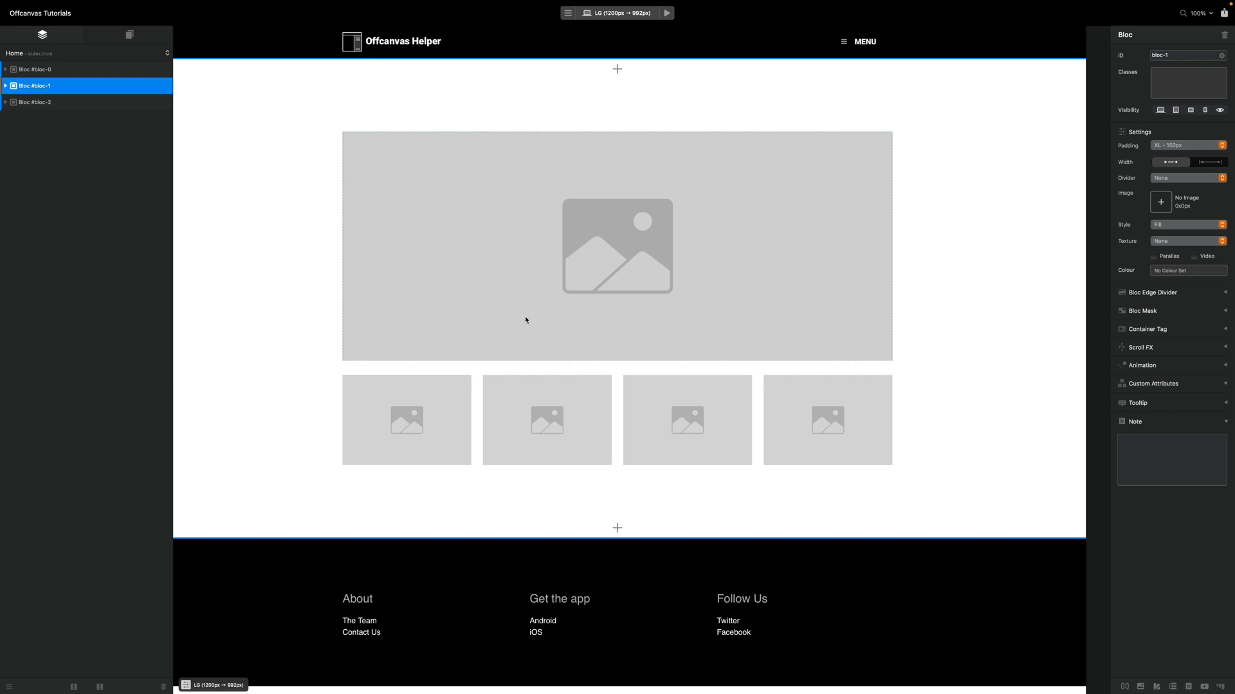
pyautogui.moveTo(789, 342)
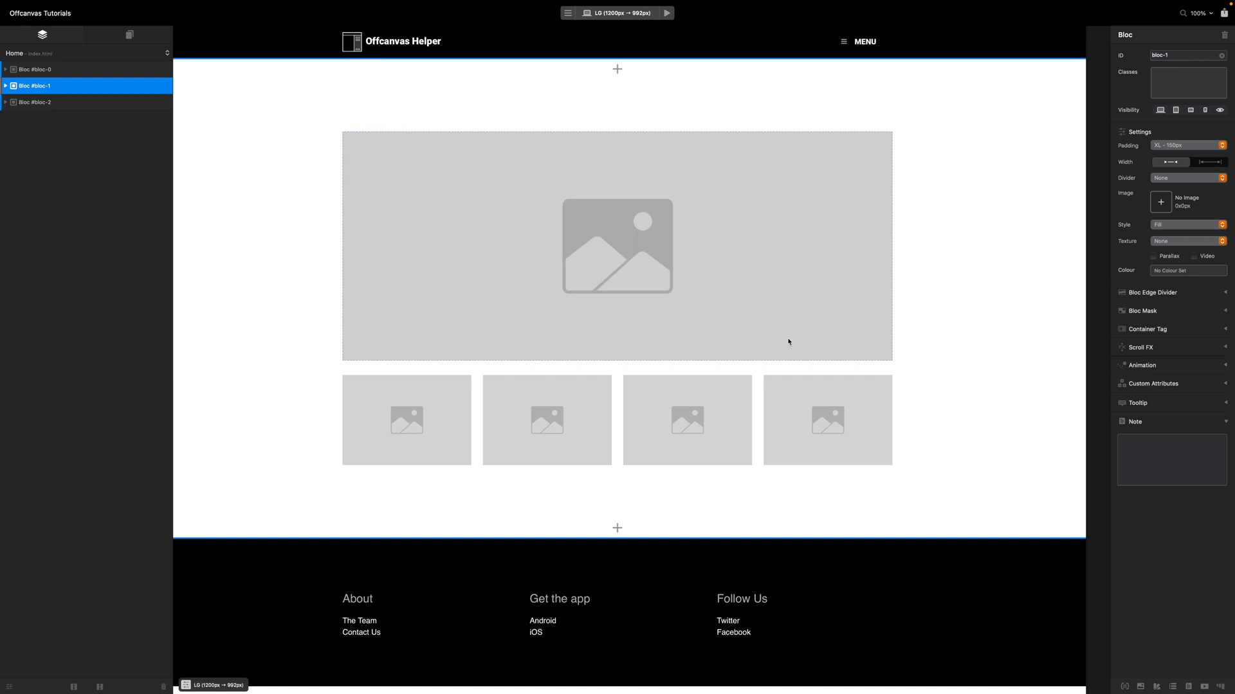
pyautogui.moveTo(880, 348)
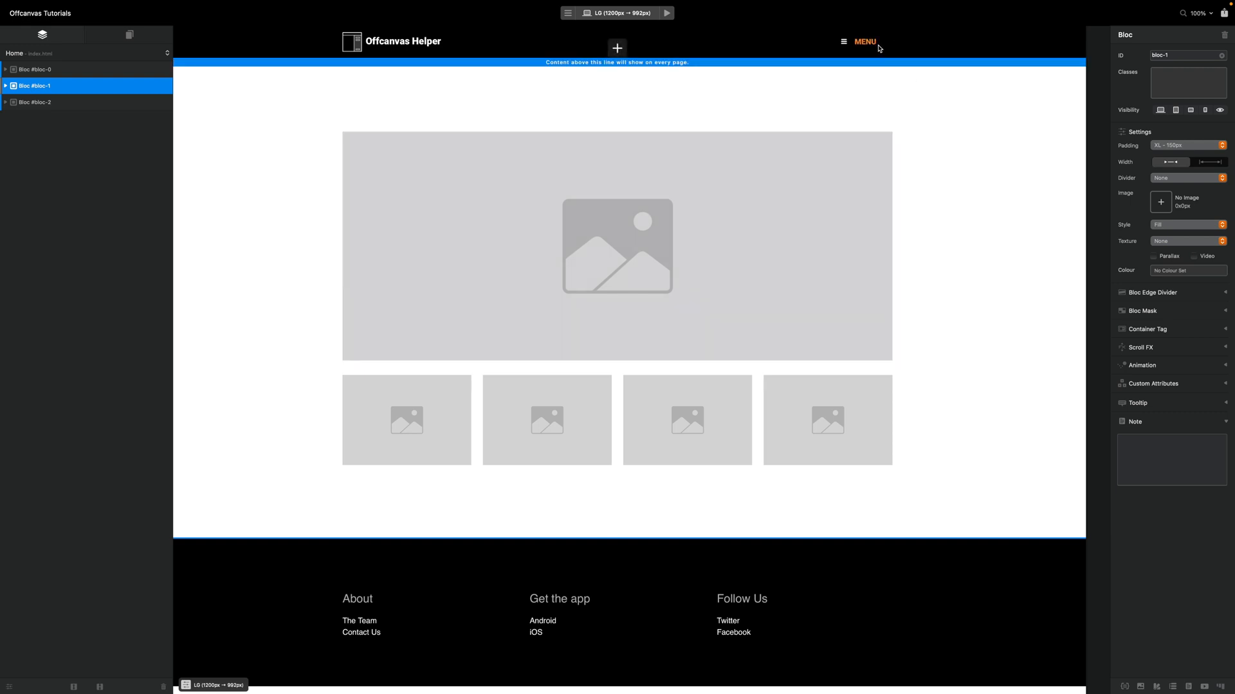
# Set the MENU navigation item's interaction type from Navigate to Page to None
pyautogui.click(864, 41)
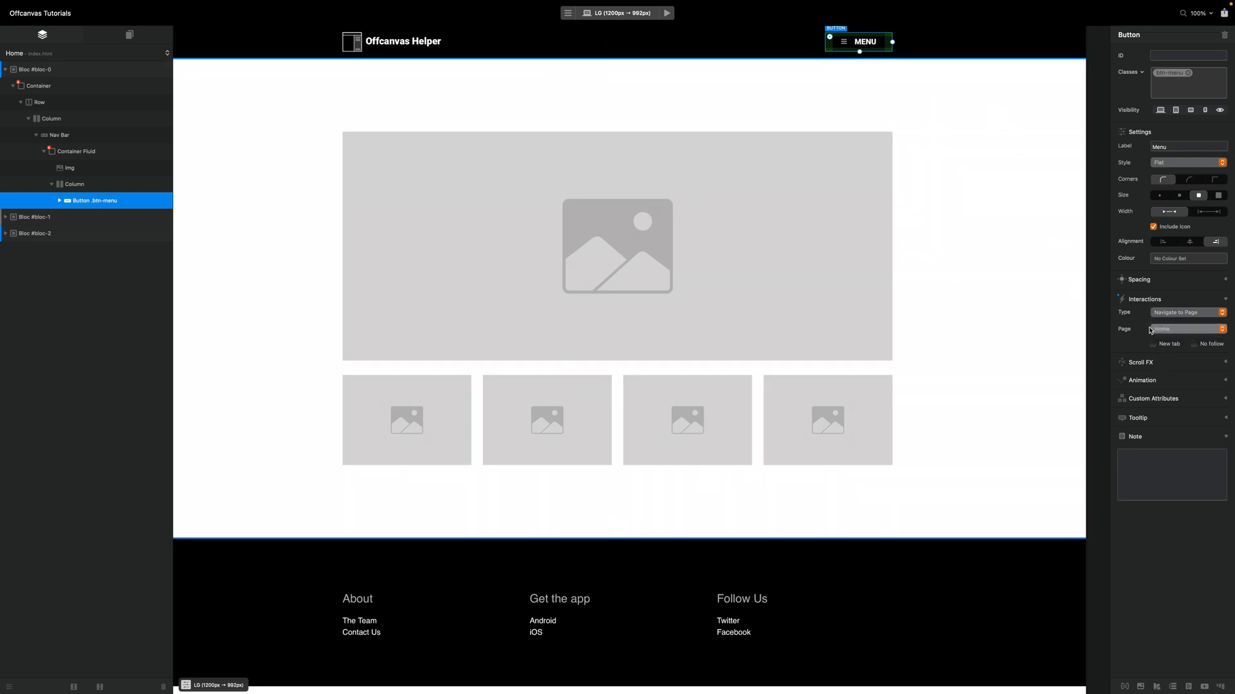
pyautogui.click(1188, 312)
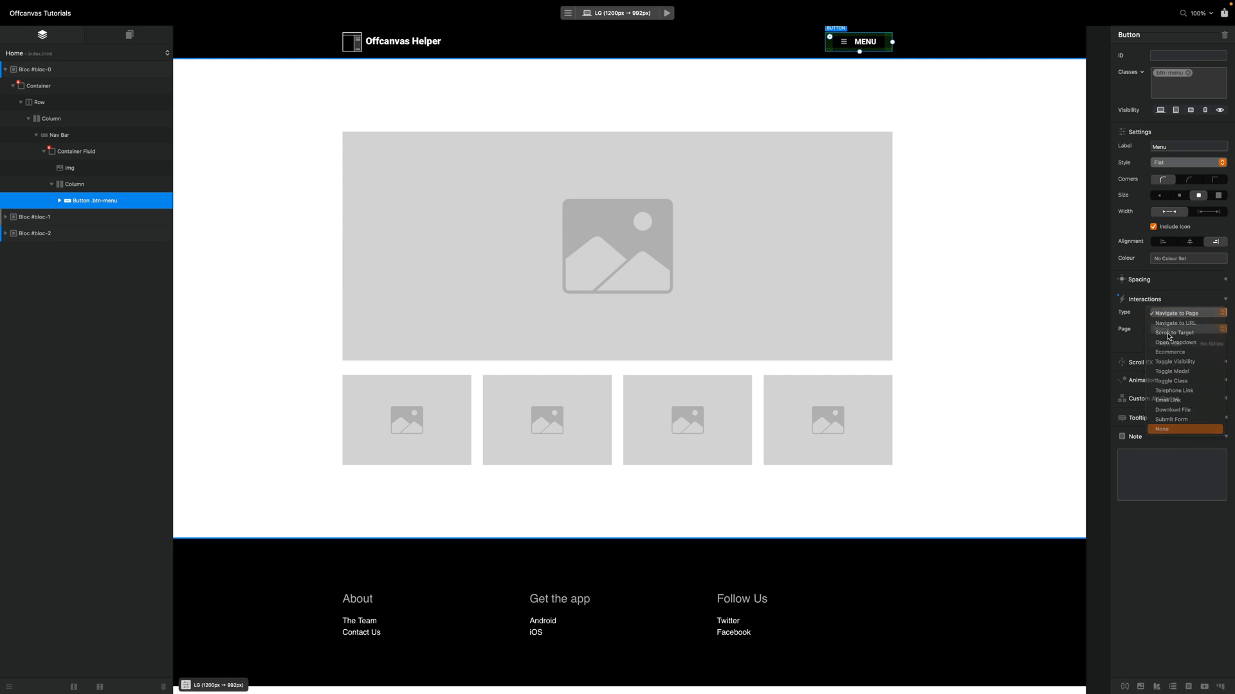
pyautogui.click(1160, 430)
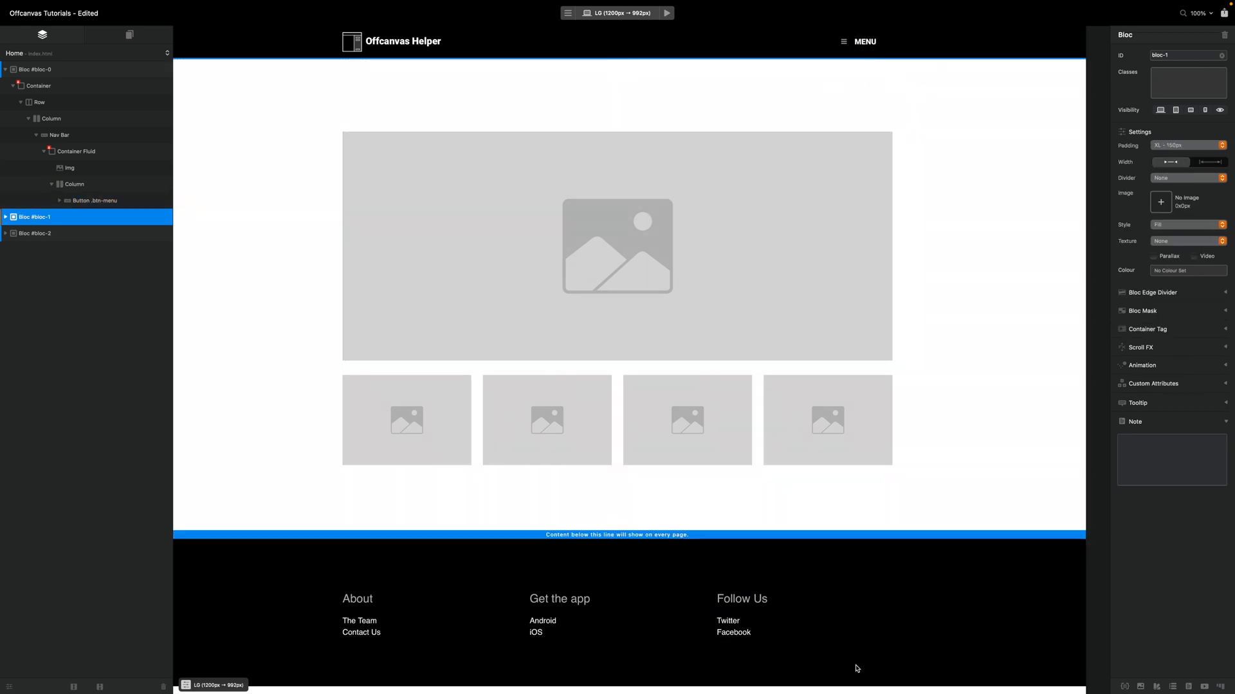
# Add an empty bloc below the footer and view it at the XS breakpoint
pyautogui.click(34, 233)
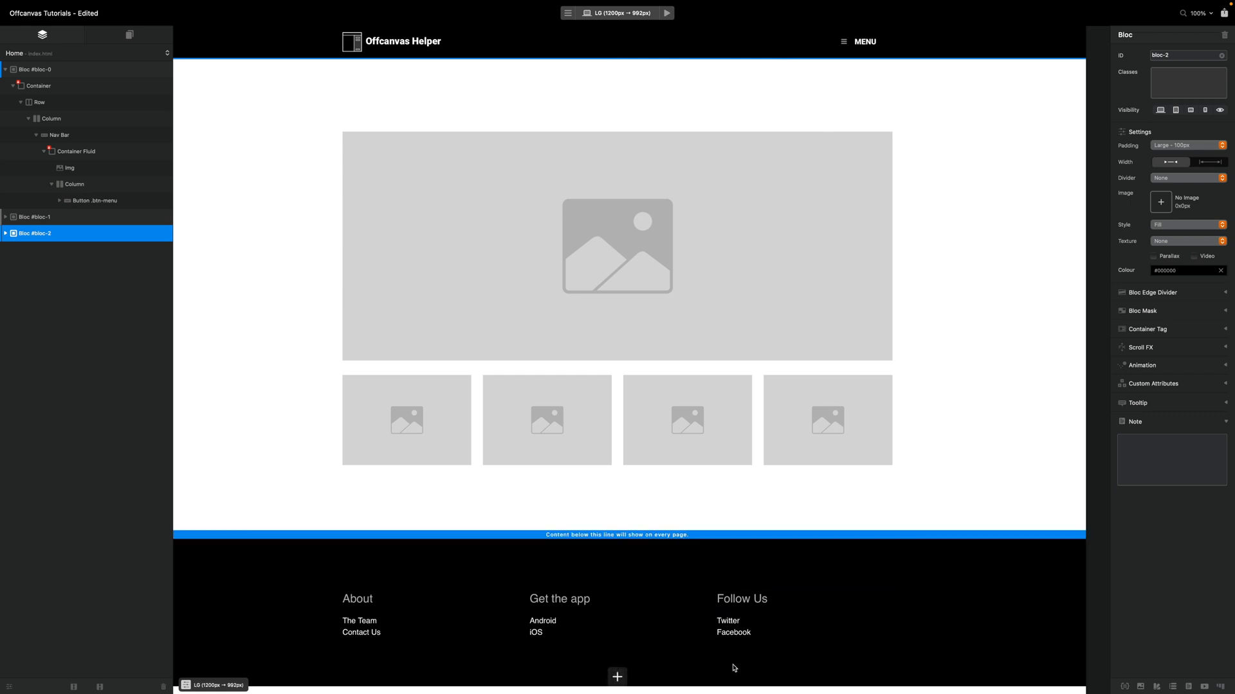
pyautogui.click(614, 676)
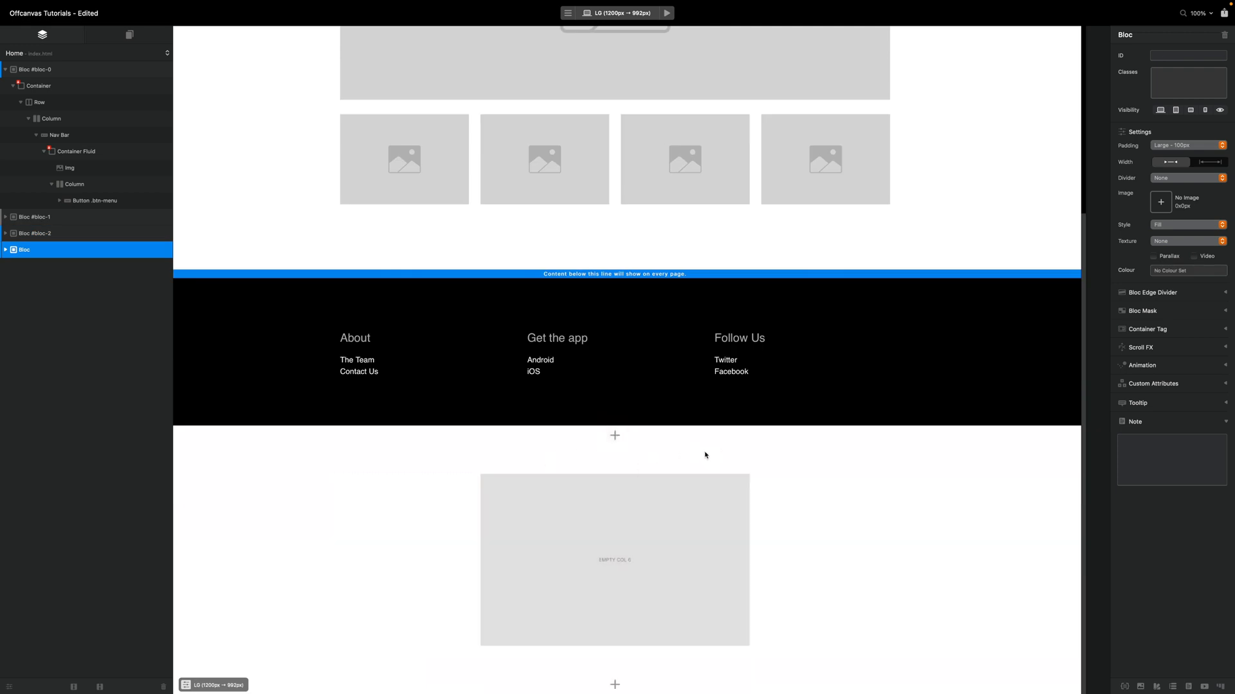
pyautogui.moveTo(733, 452)
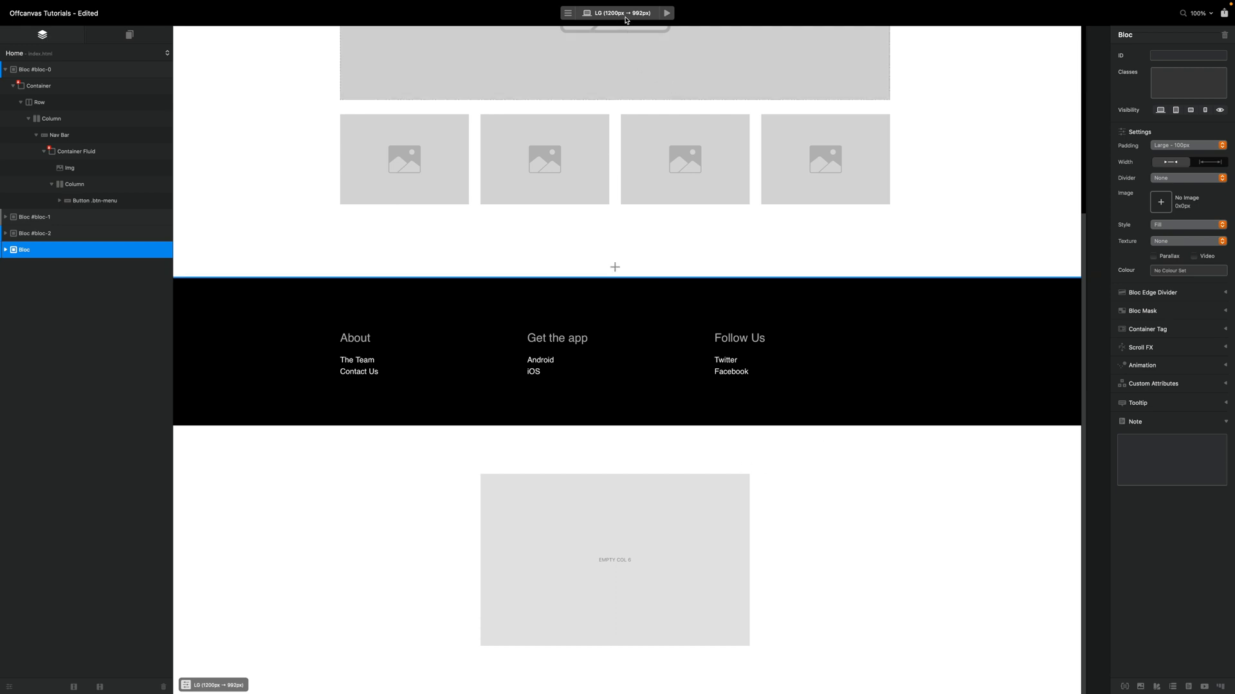
pyautogui.click(617, 73)
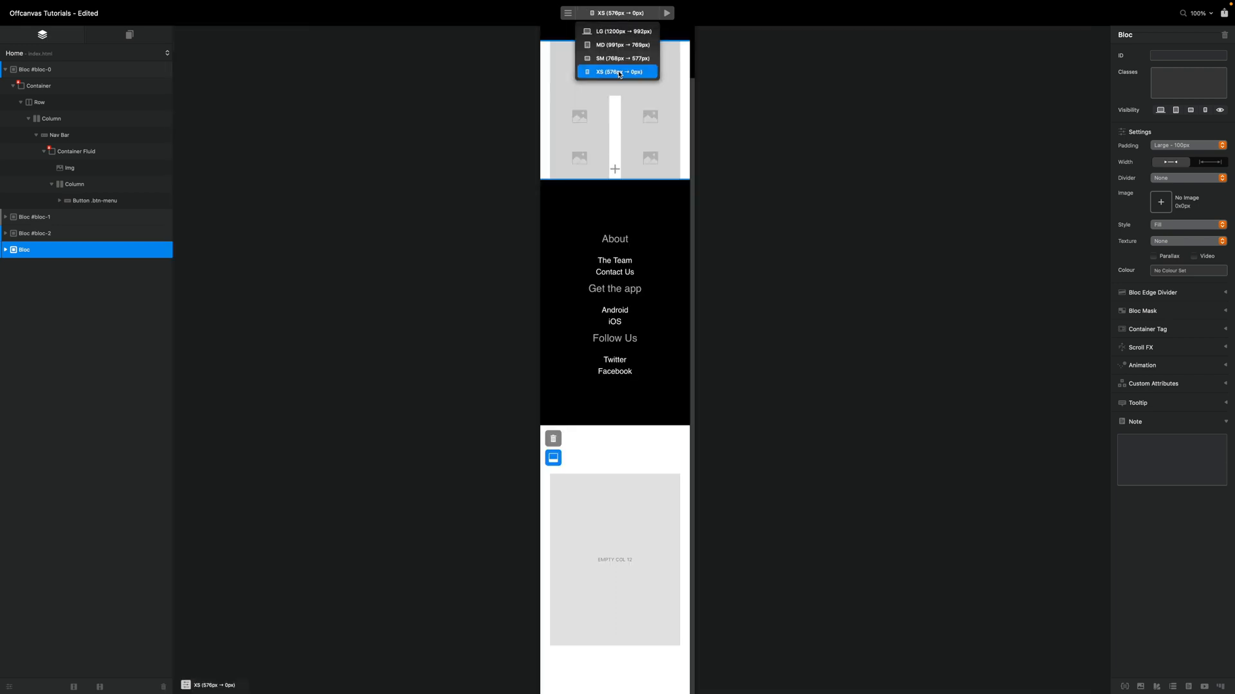
pyautogui.click(1221, 144)
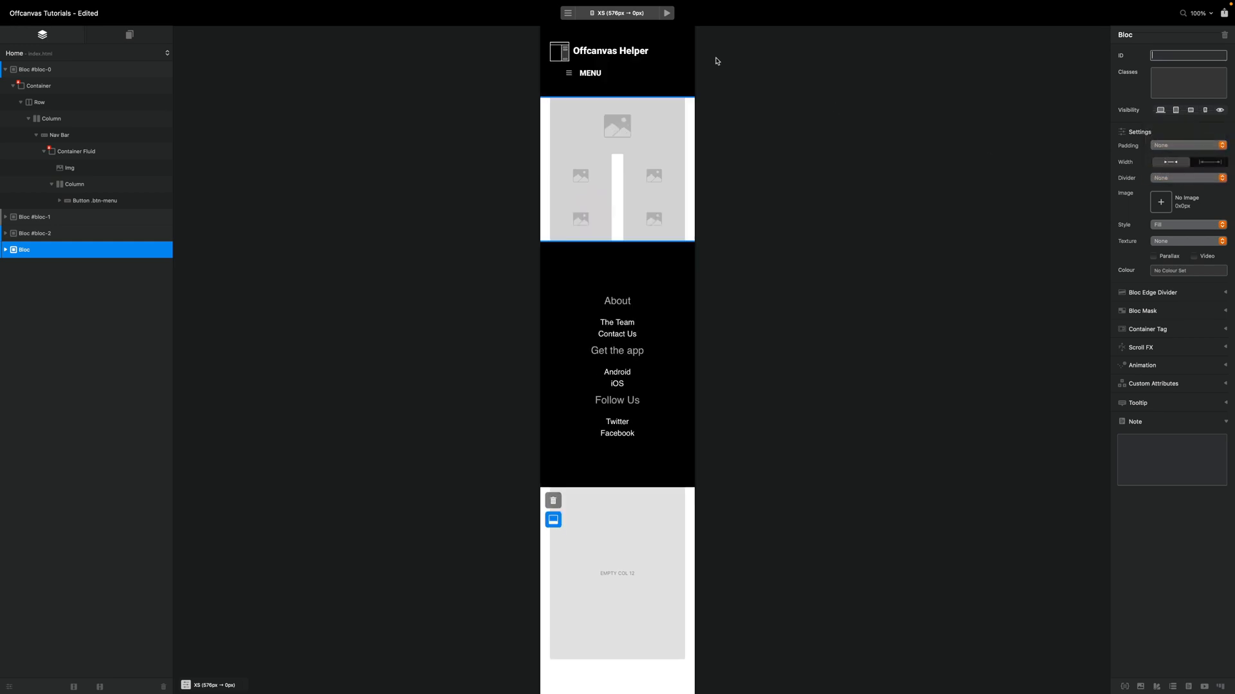
pyautogui.click(617, 11)
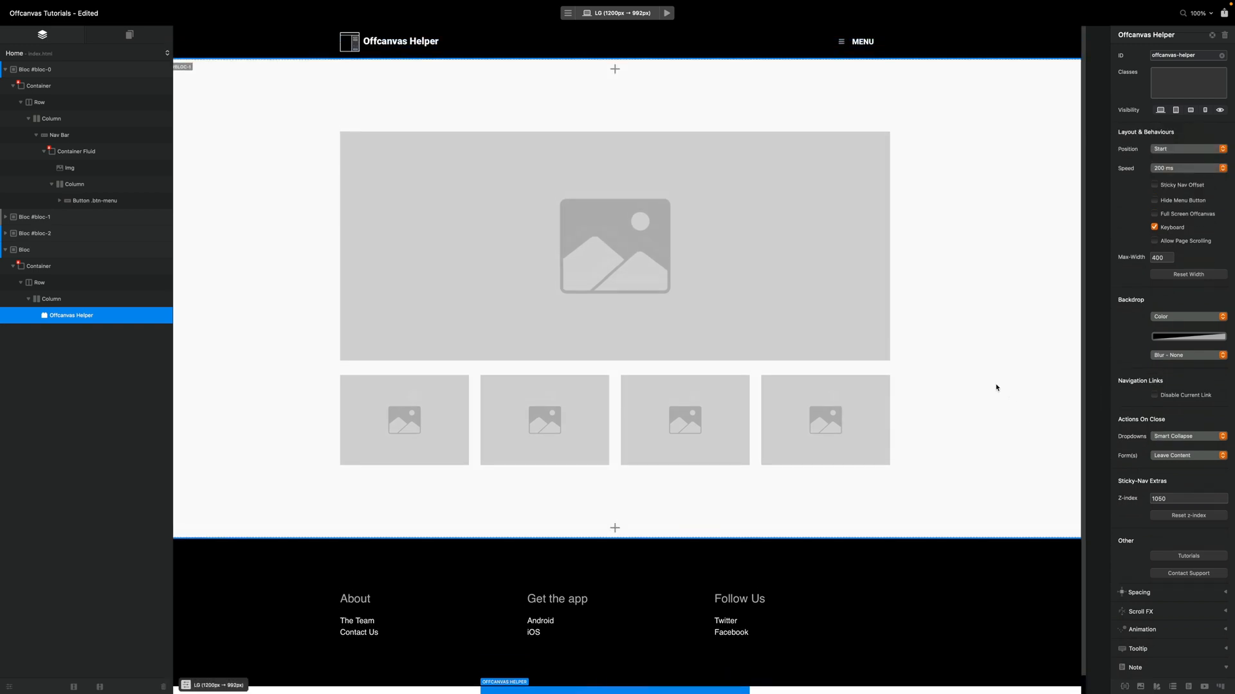
pyautogui.moveTo(923, 114)
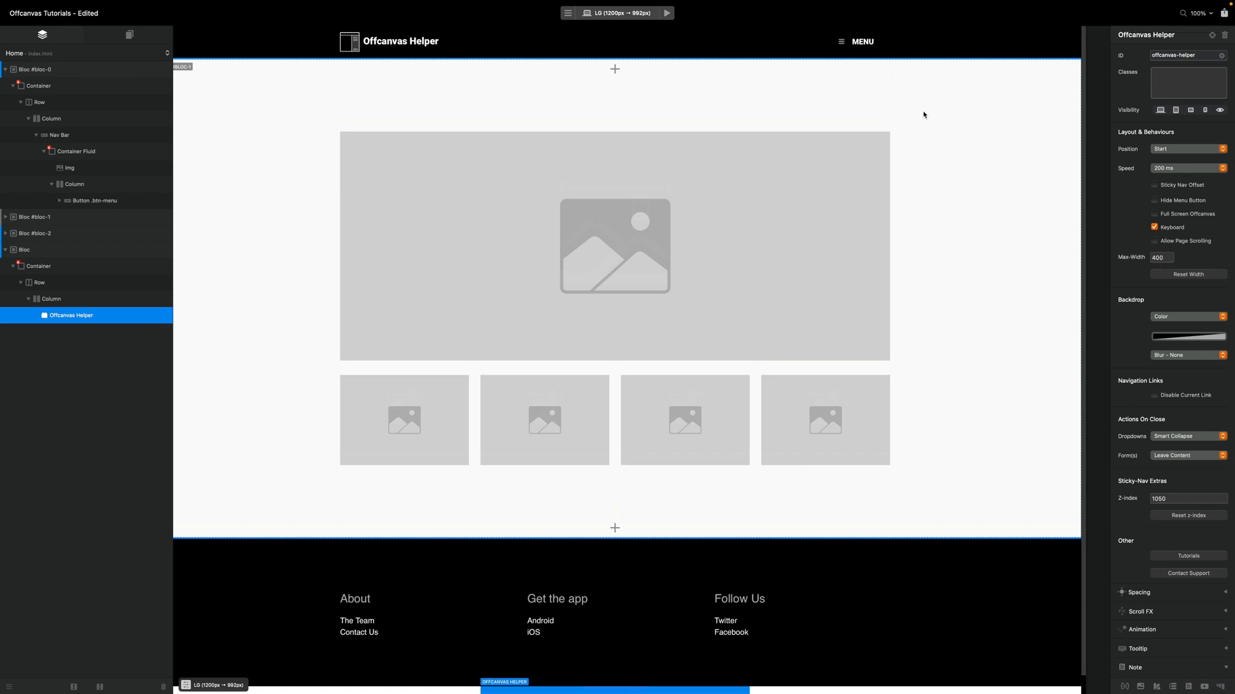
pyautogui.moveTo(900, 101)
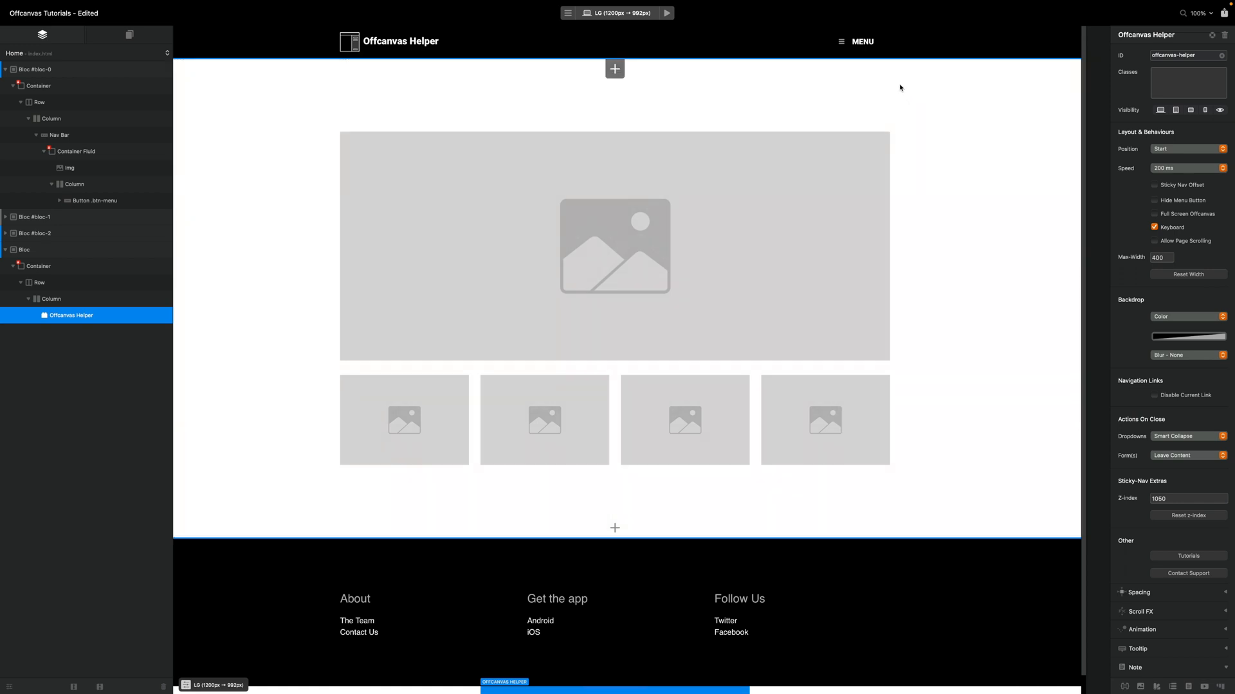
# Insert the Offcanvas Basic With Social Footer bloc above the navigation bloc
pyautogui.click(29, 70)
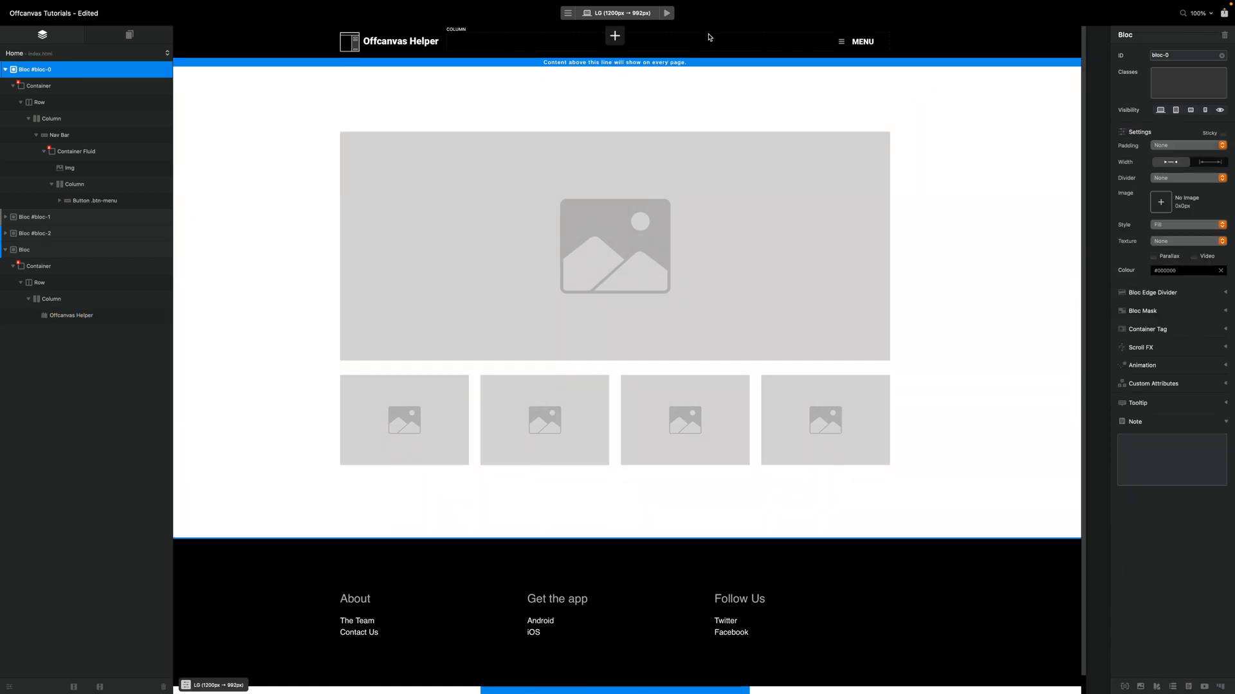
pyautogui.click(615, 36)
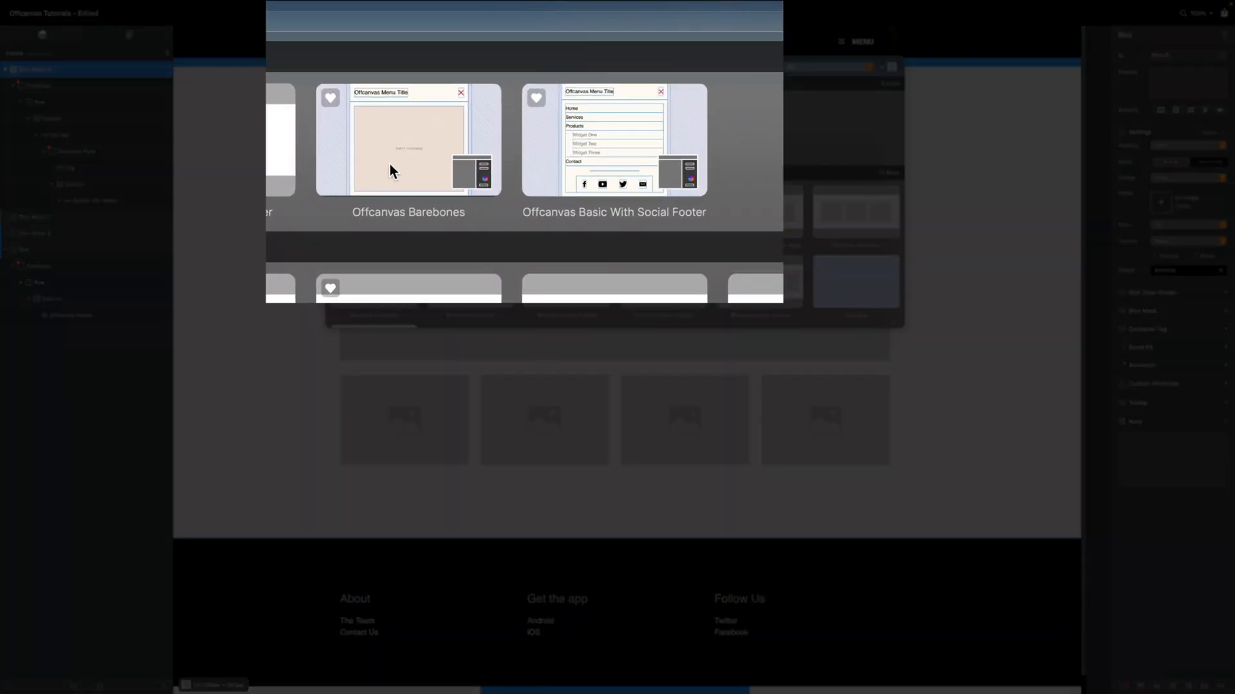
pyautogui.moveTo(434, 230)
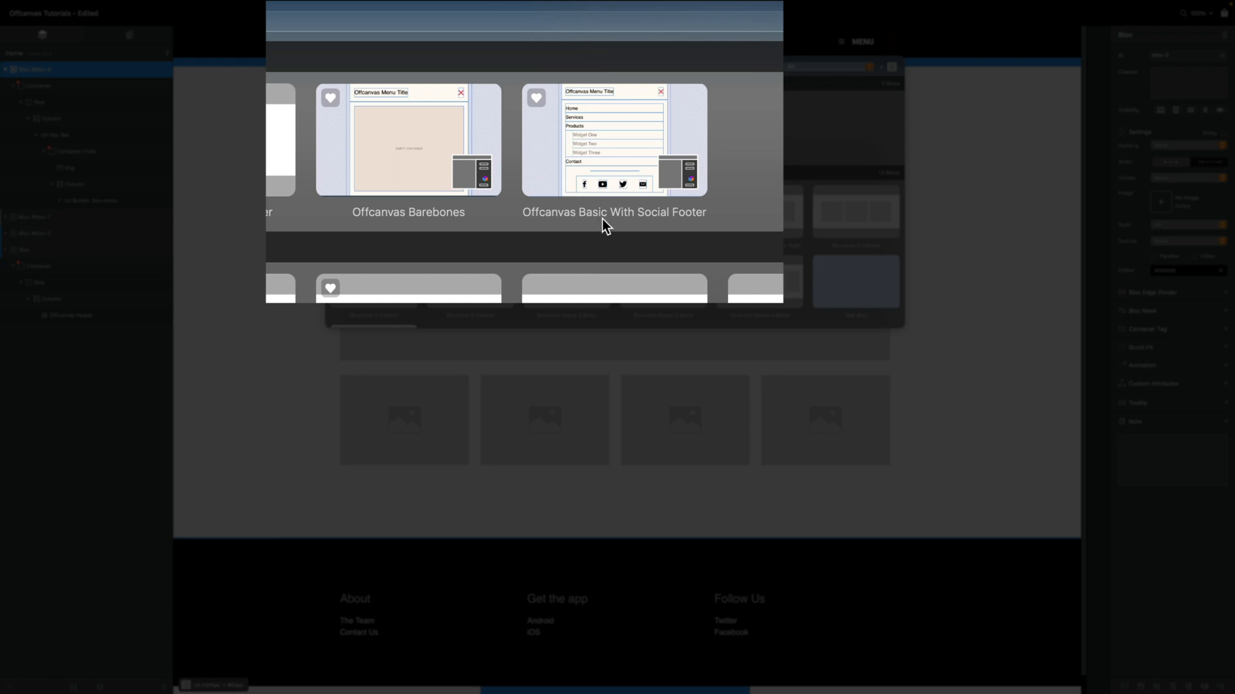
pyautogui.moveTo(700, 224)
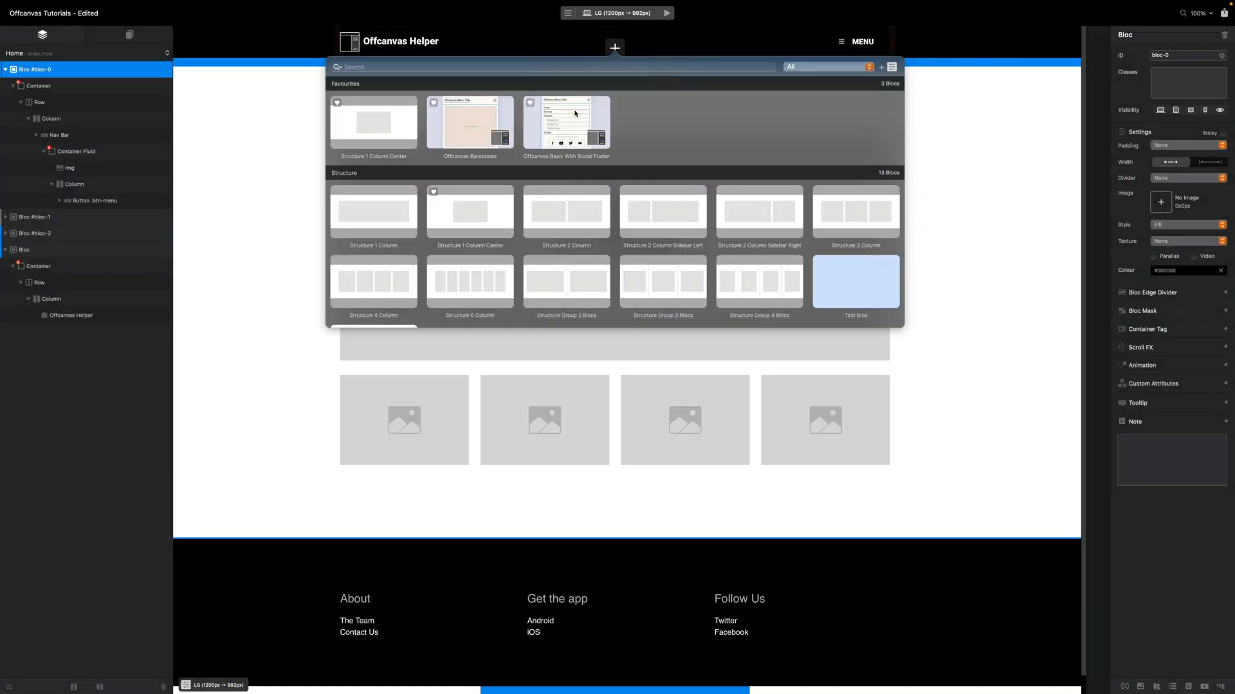
pyautogui.click(565, 122)
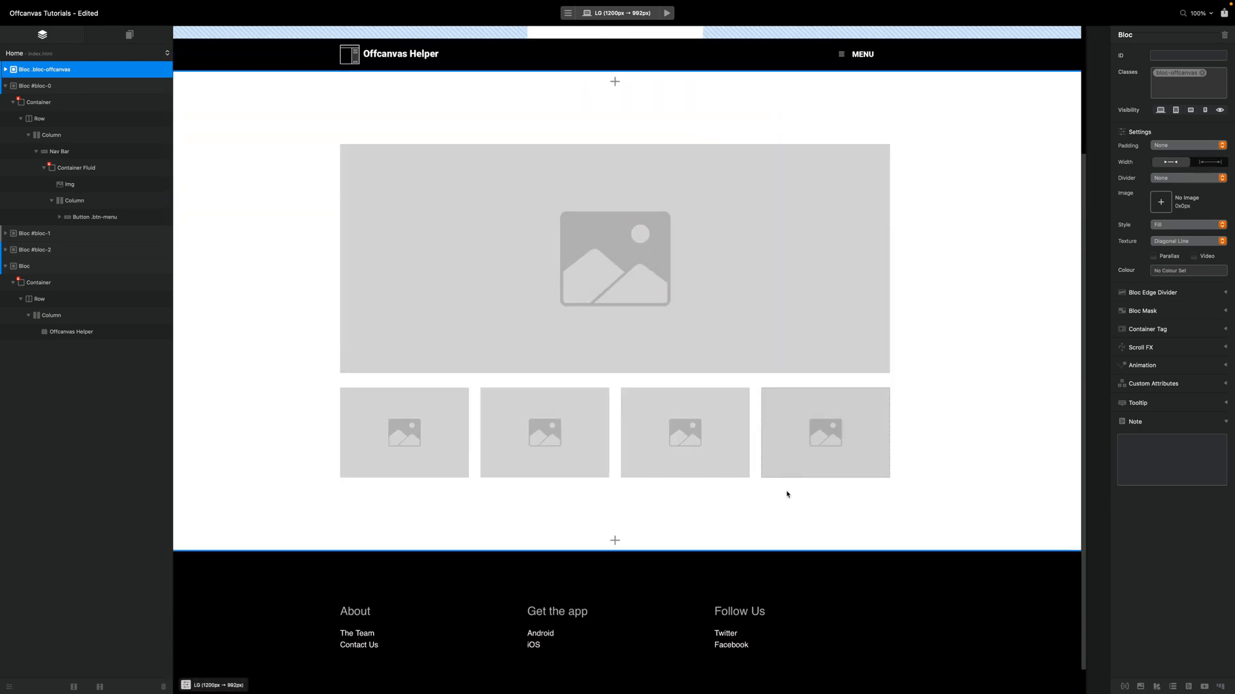
# Remove the old Offcanvas Helper and add a fresh Offcanvas Helper brick to the bottom column
pyautogui.scroll(-3)
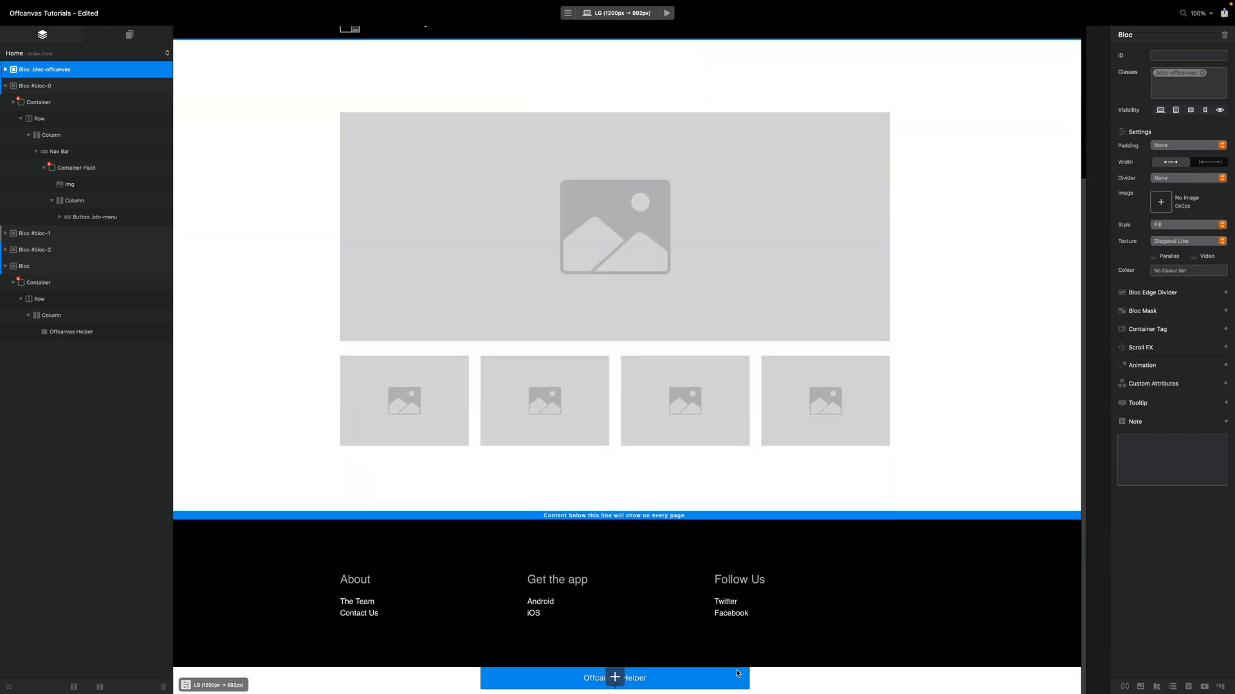
pyautogui.click(71, 332)
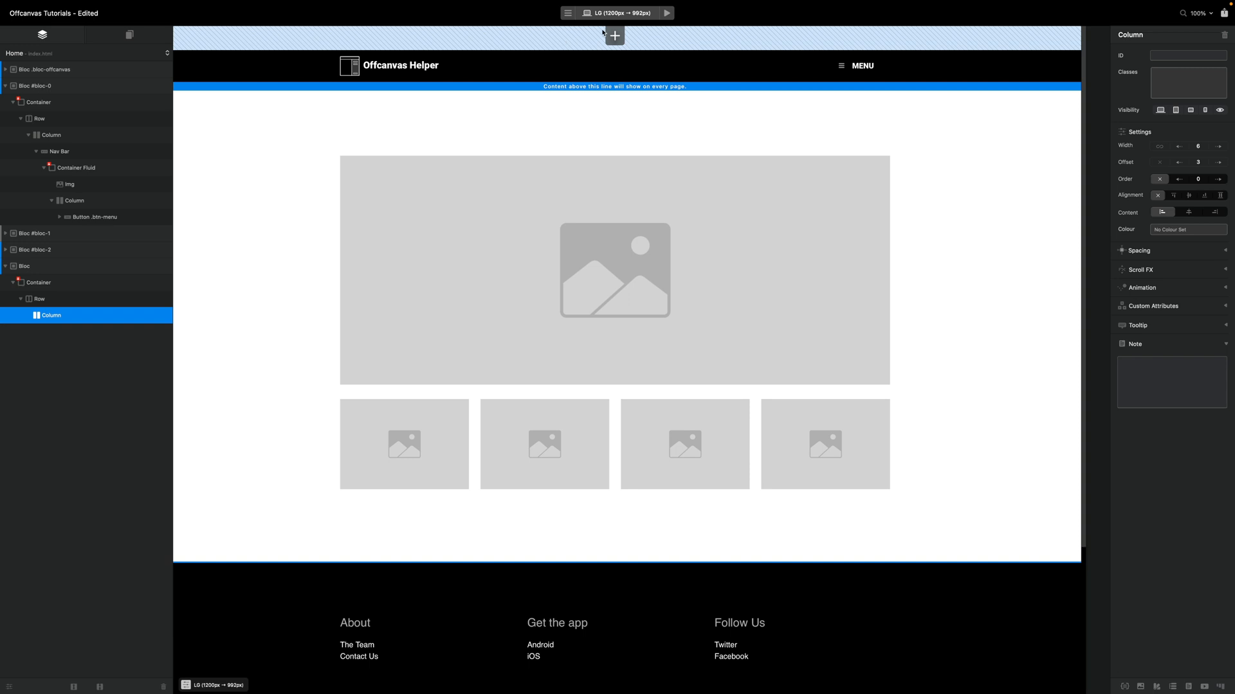
pyautogui.moveTo(579, 62)
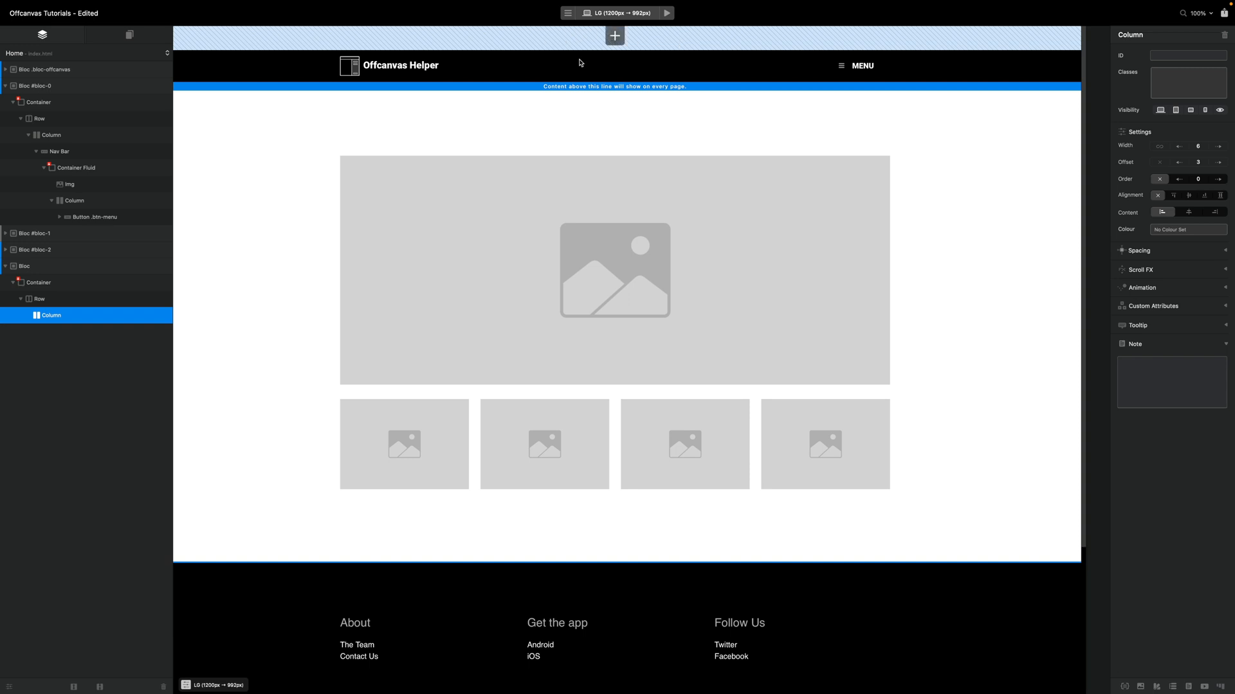
pyautogui.scroll(-3)
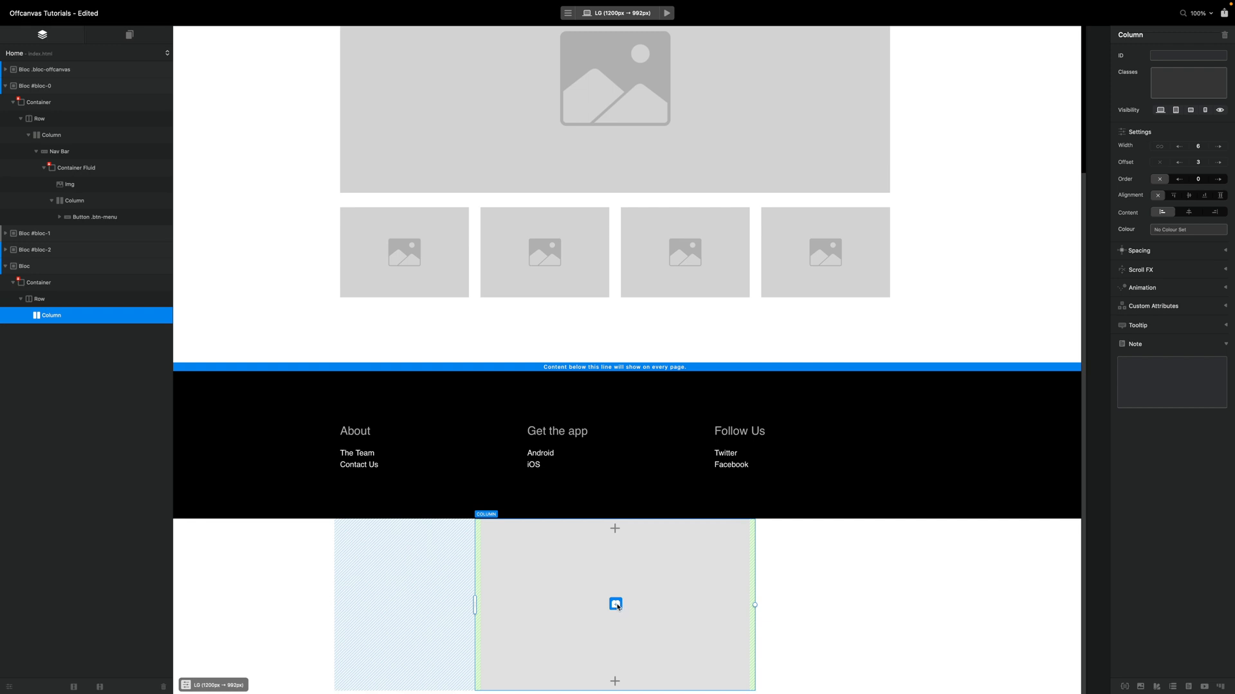
pyautogui.click(615, 605)
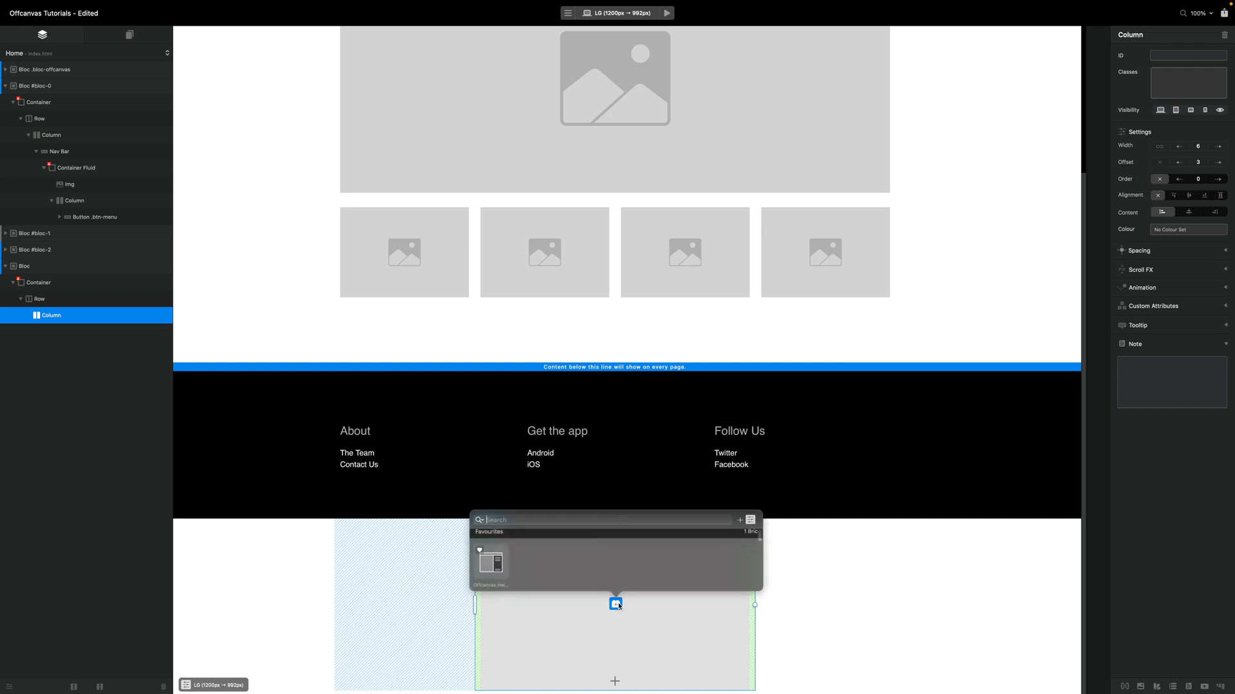
pyautogui.click(490, 561)
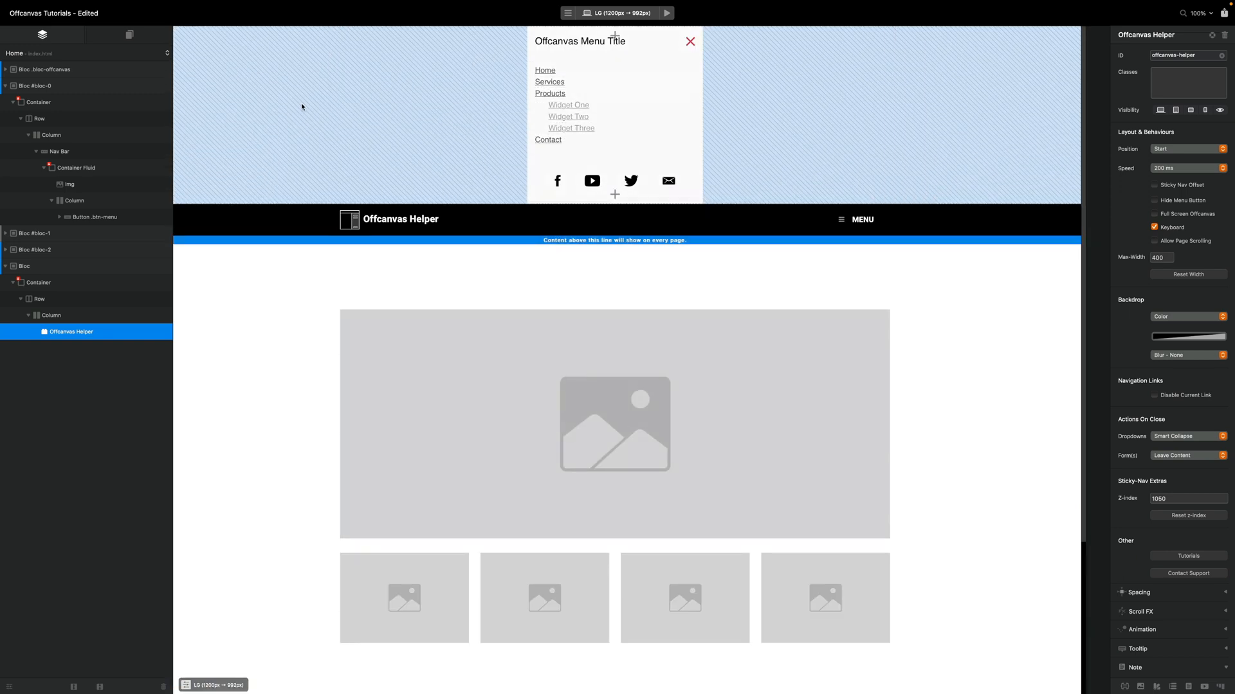
pyautogui.moveTo(635, 204)
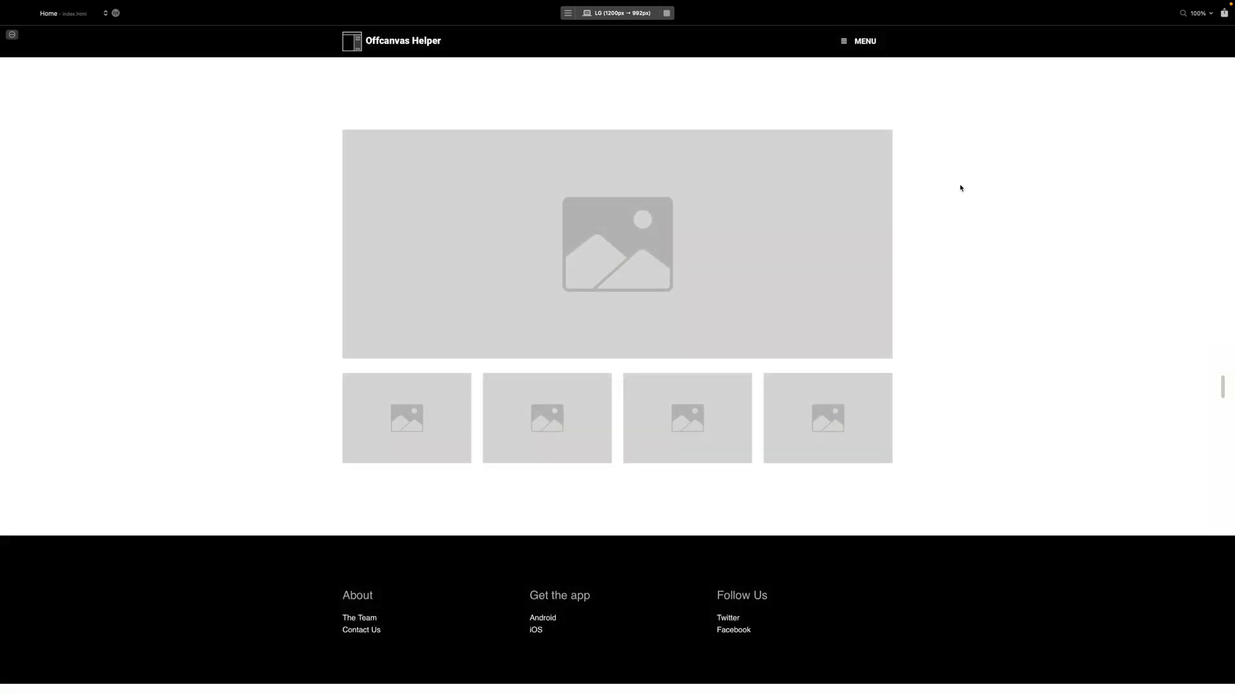
pyautogui.moveTo(923, 67)
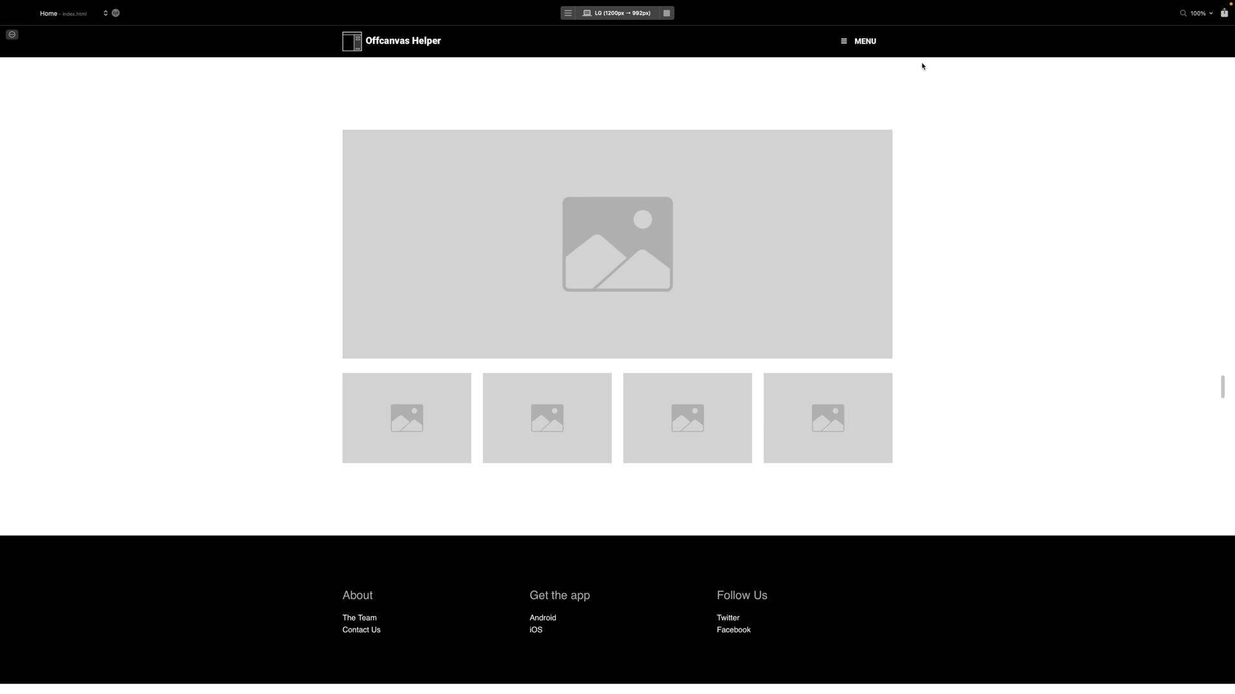
pyautogui.moveTo(897, 72)
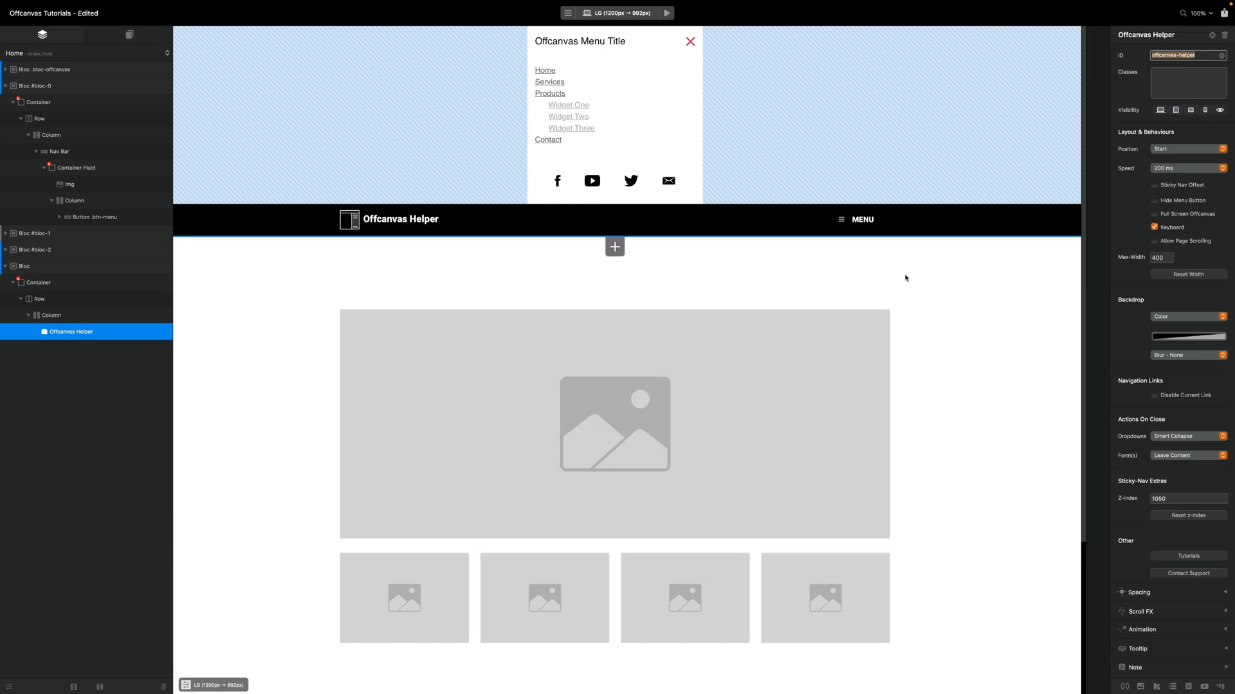
# Give the MENU item the offcanvas-toggle class
pyautogui.click(856, 218)
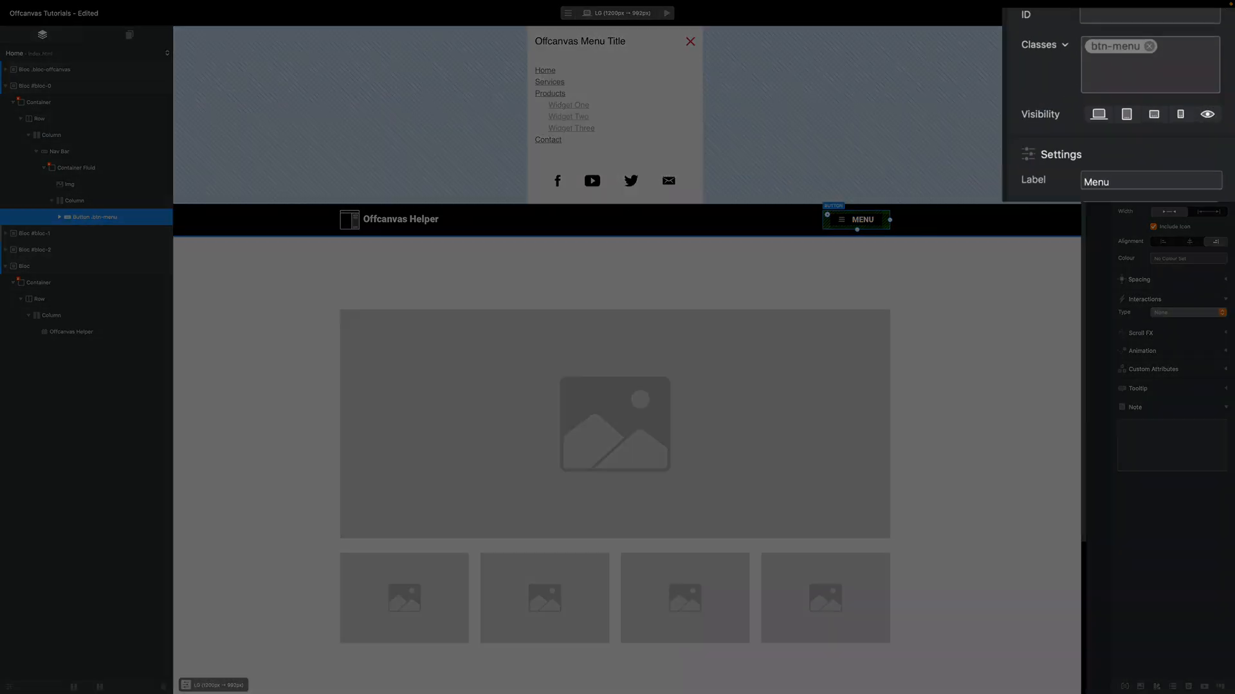
pyautogui.write('offcanvas-')
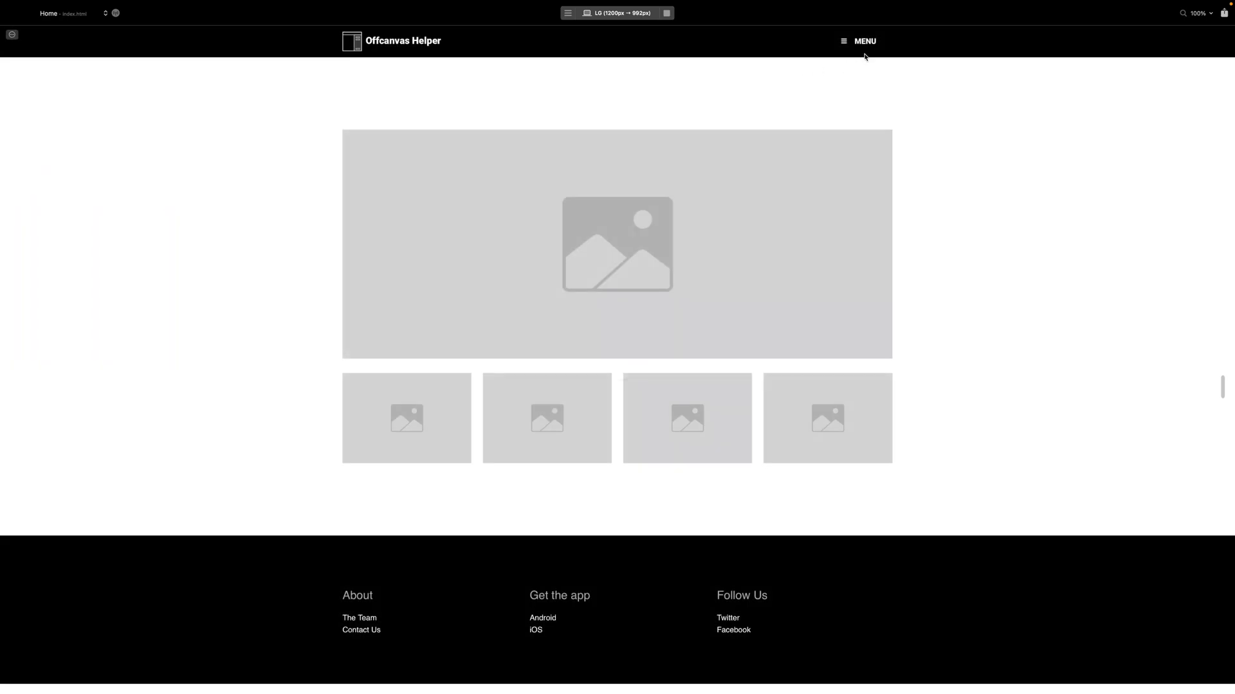
pyautogui.click(859, 40)
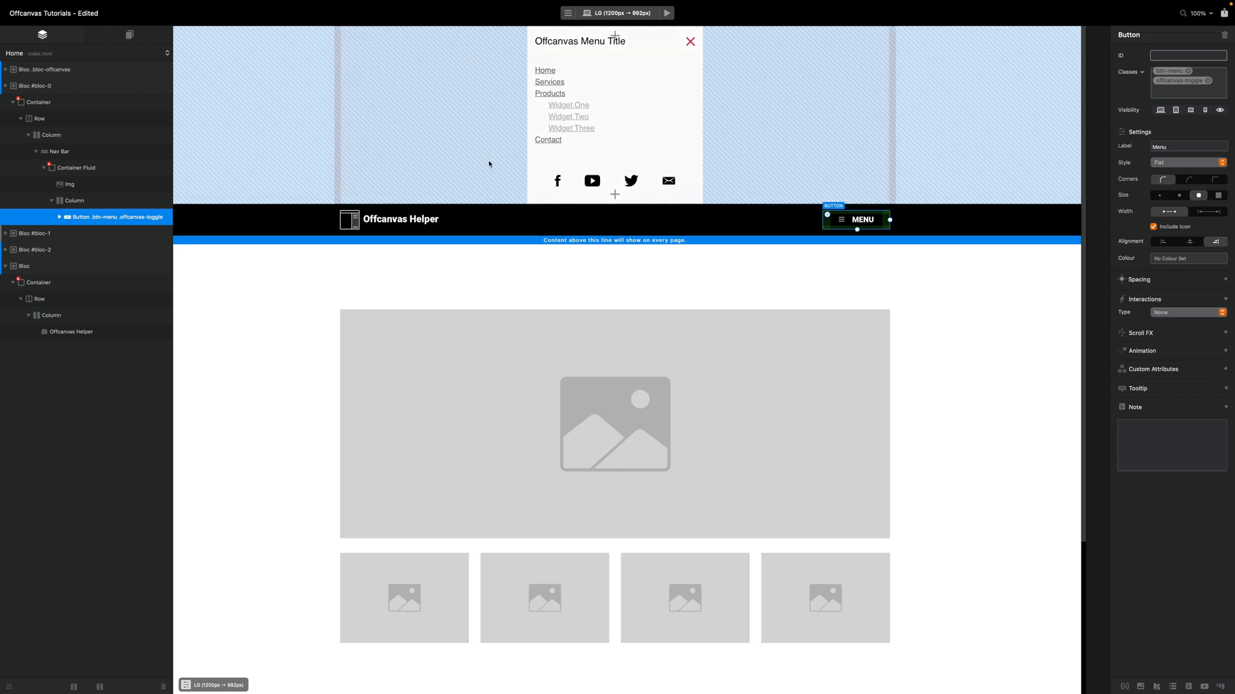
pyautogui.scroll(-3)
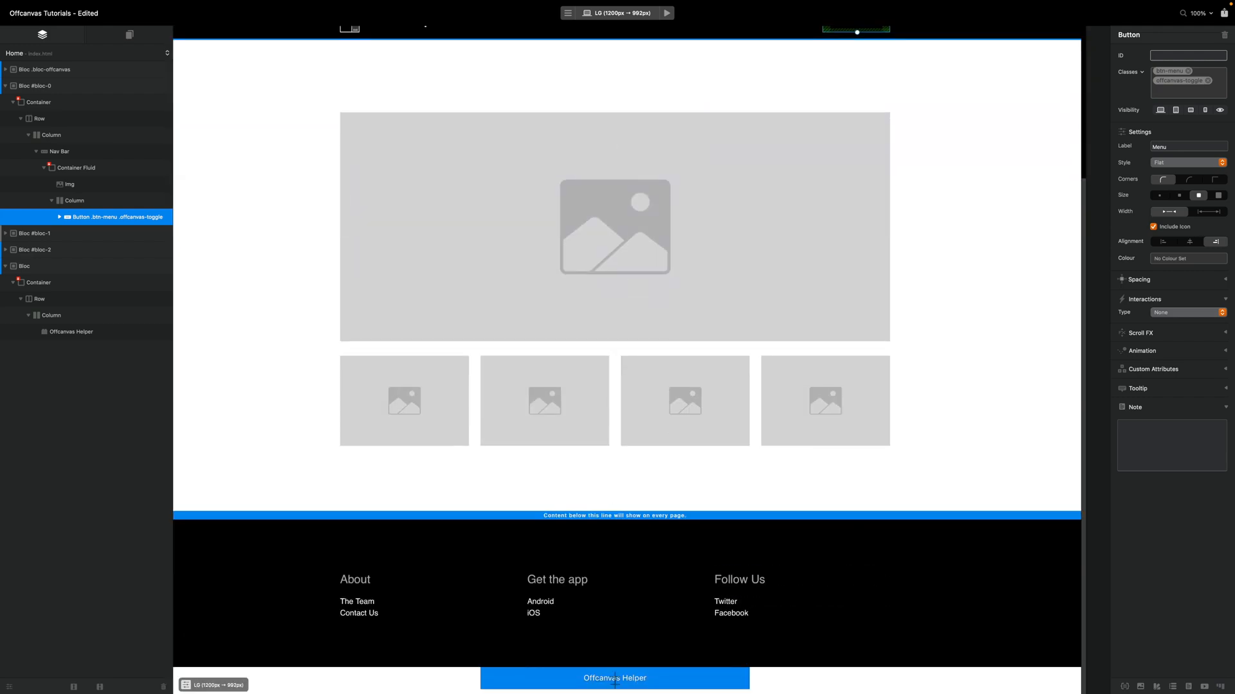